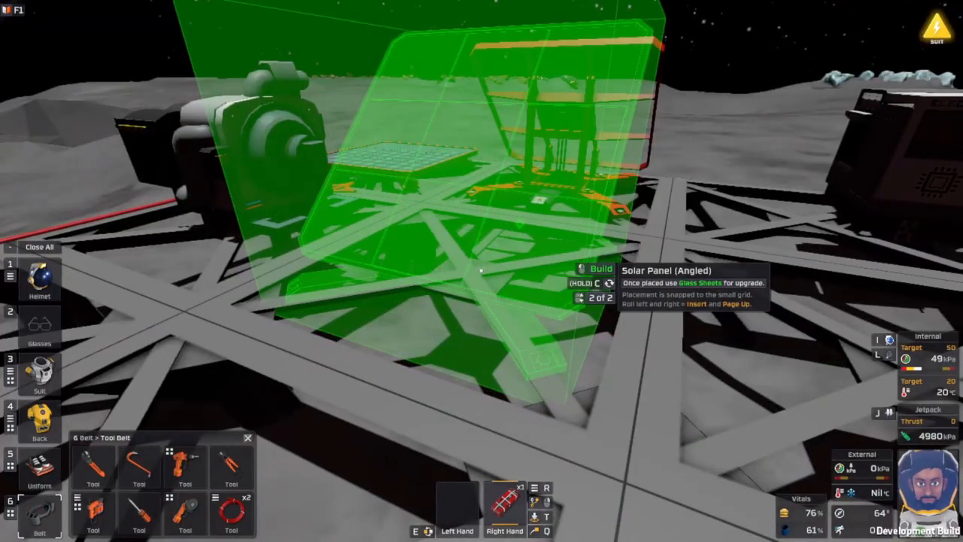
Place the angled solar panel on the frame platform's small grid and open the fabricator's recipe list.
left_click(482, 271)
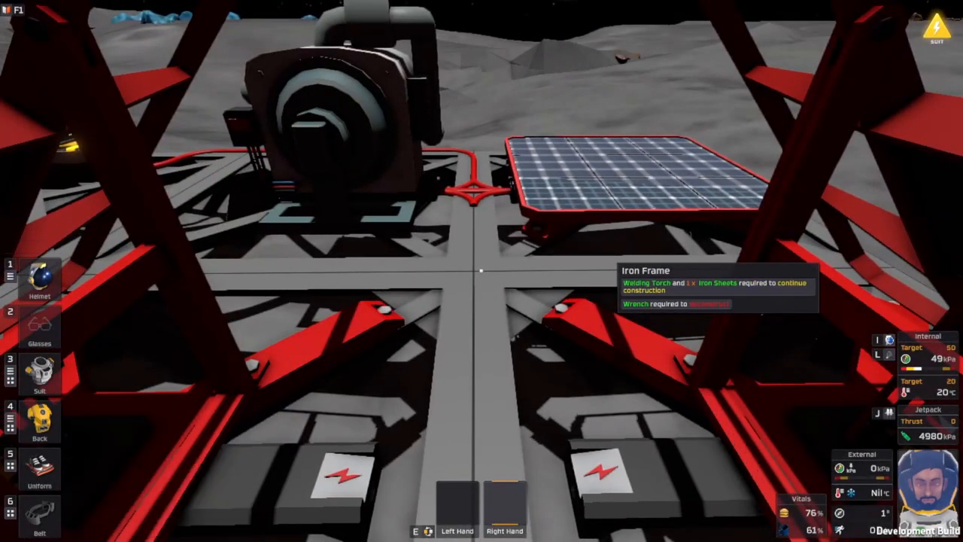
left_click(39, 463)
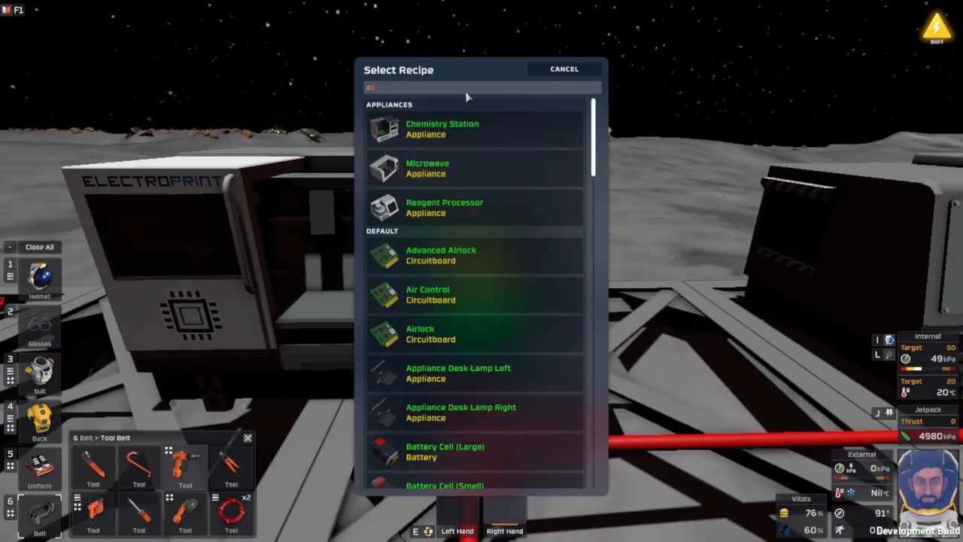
Close the Electronics Printer's recipe list and open its recipe search.
left_click(564, 69)
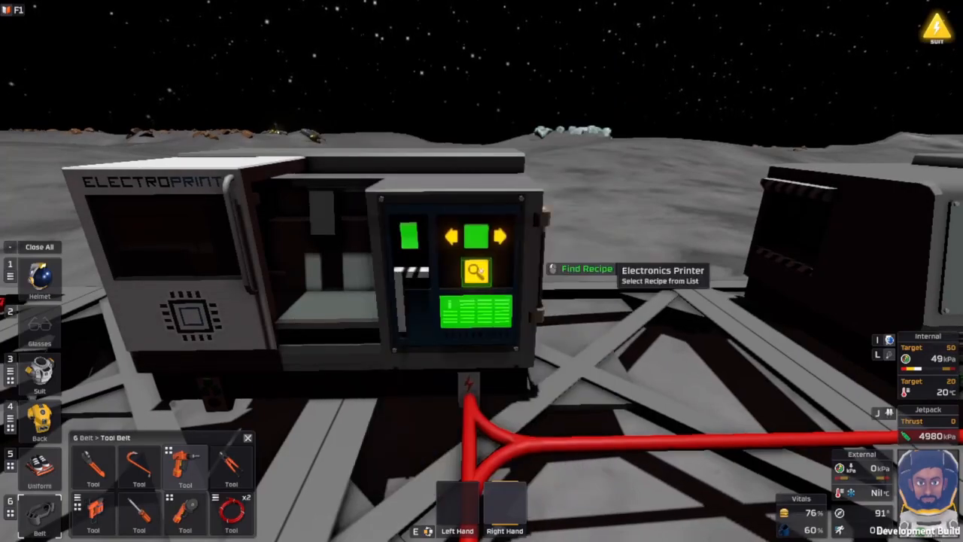
left_click(475, 271)
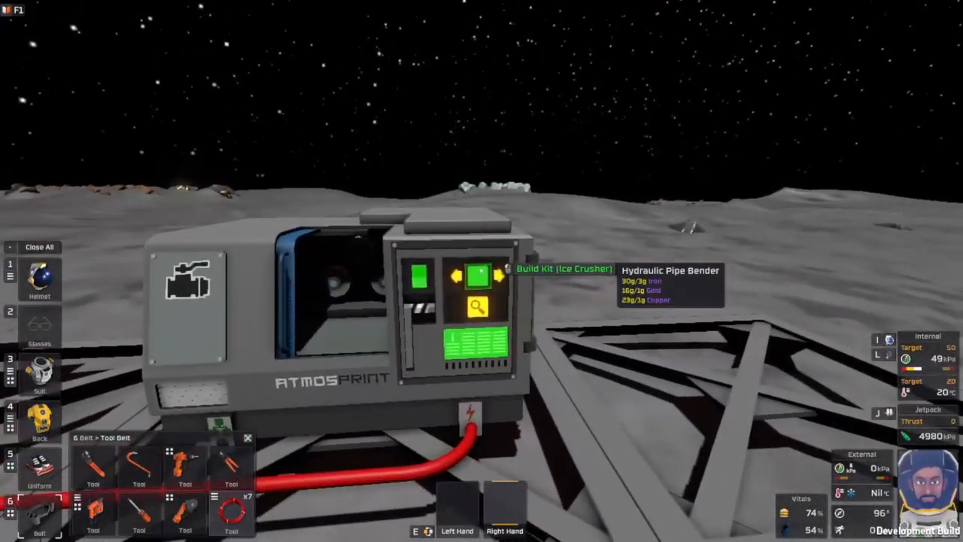
Fabricate an Ice Crusher kit on the Hydraulic Pipe Bender.
left_click(477, 273)
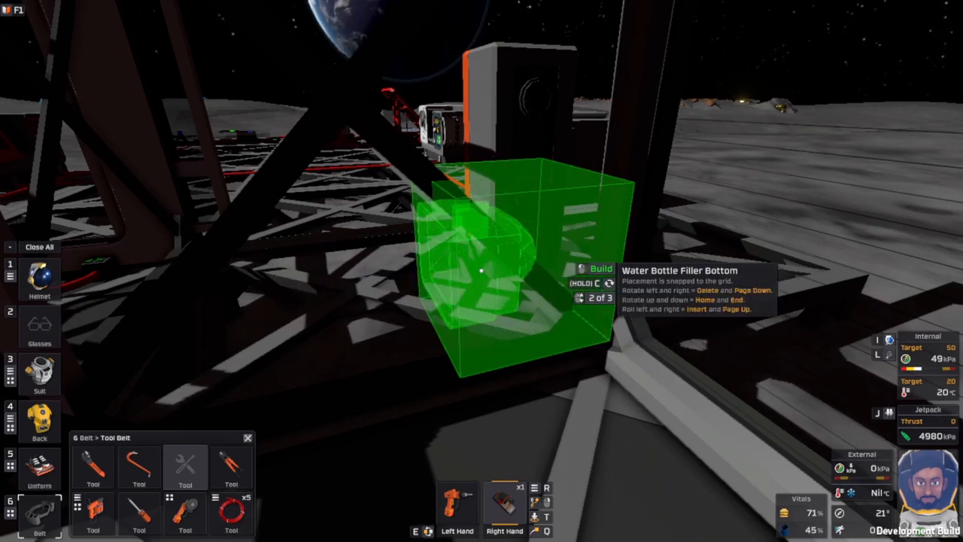
mouse_move(482, 271)
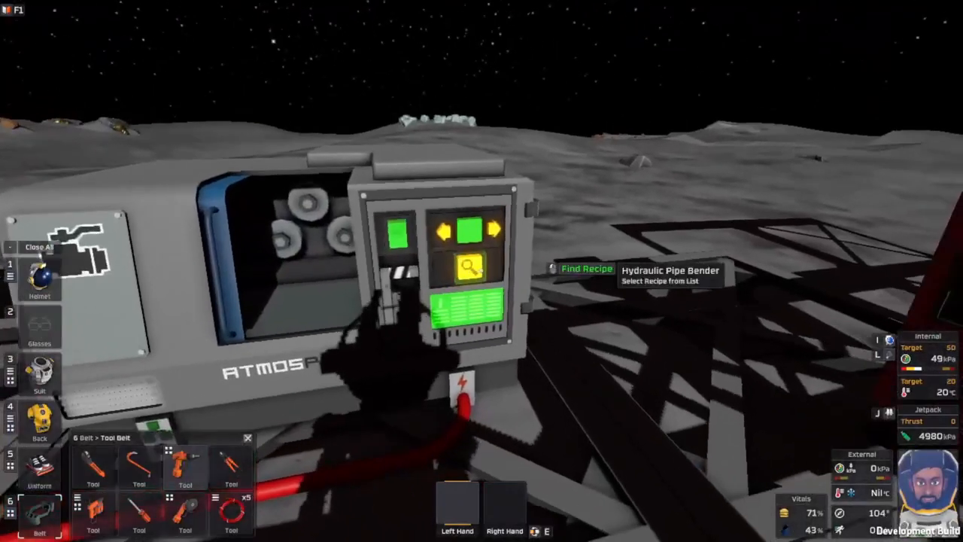
Filter the pipe bender's recipes by 'li' and choose Kit (Liquid Canister Storage).
left_click(586, 269)
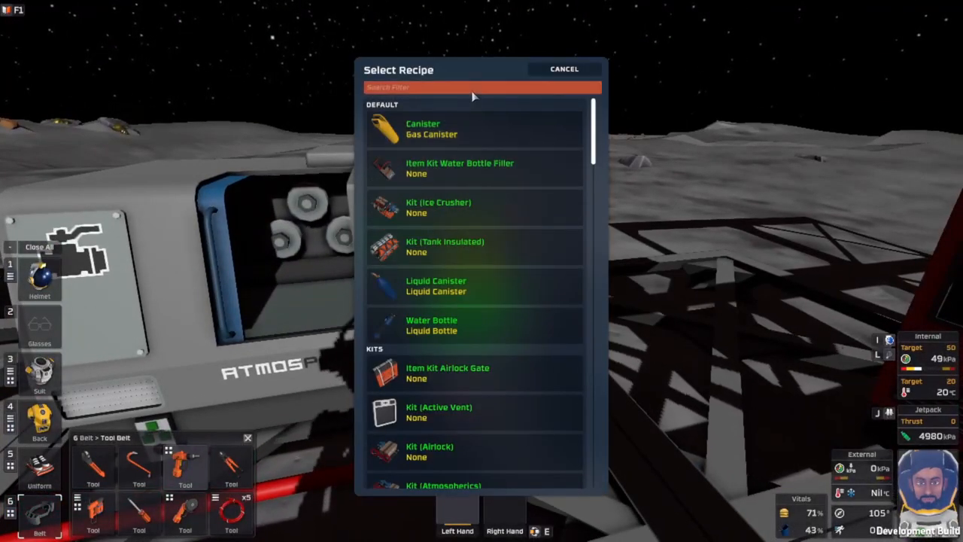
type("li")
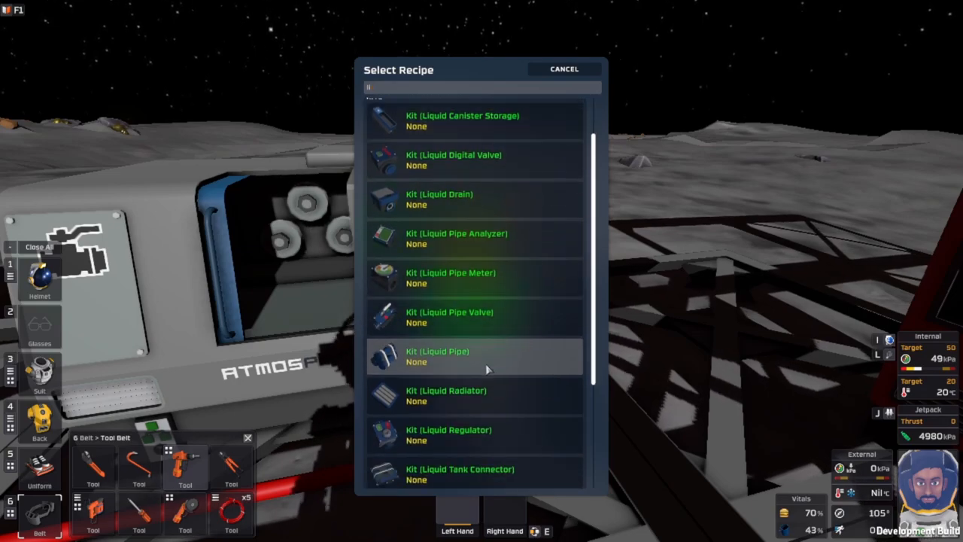
scroll("down", 3)
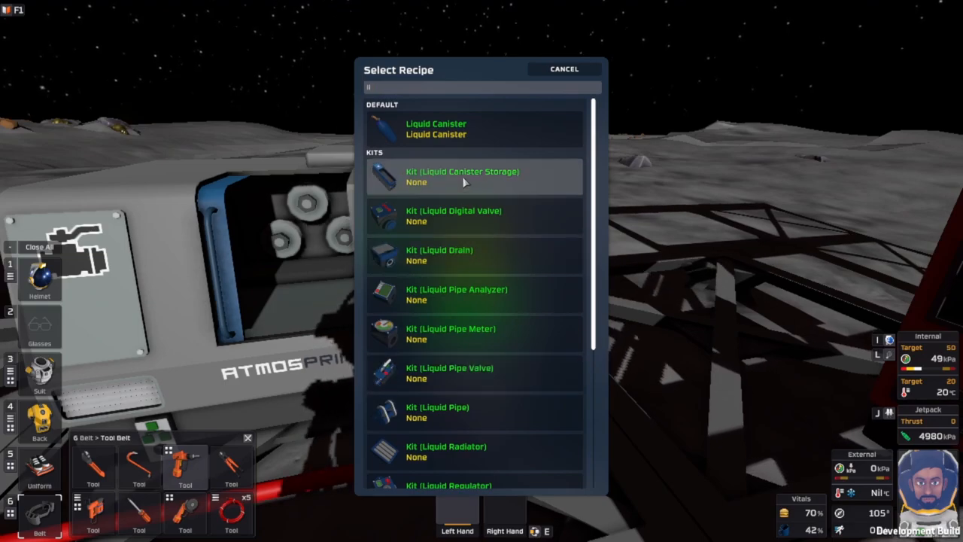
left_click(462, 176)
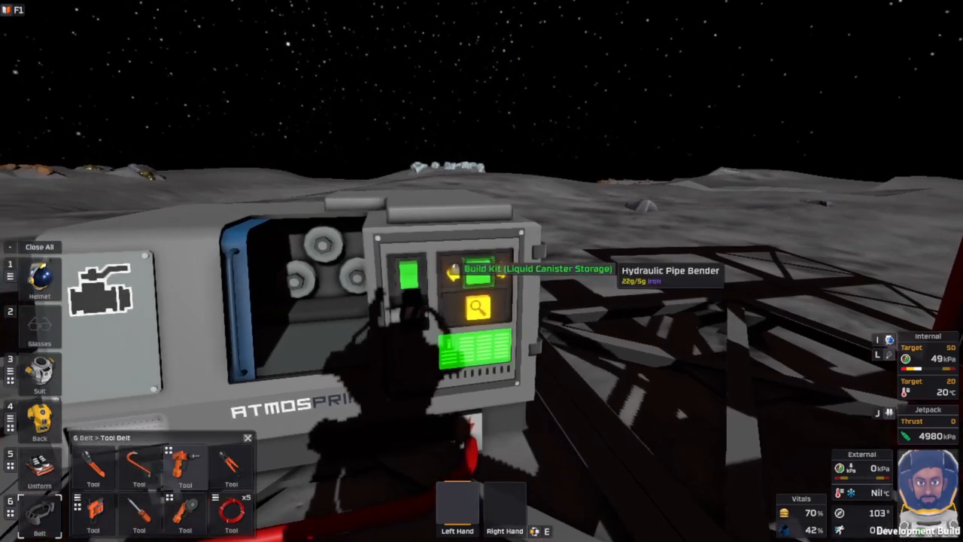
Make a Liquid Canister Storage kit and a Liquid Regulator kit on the pipe bender.
left_click(475, 278)
type("li")
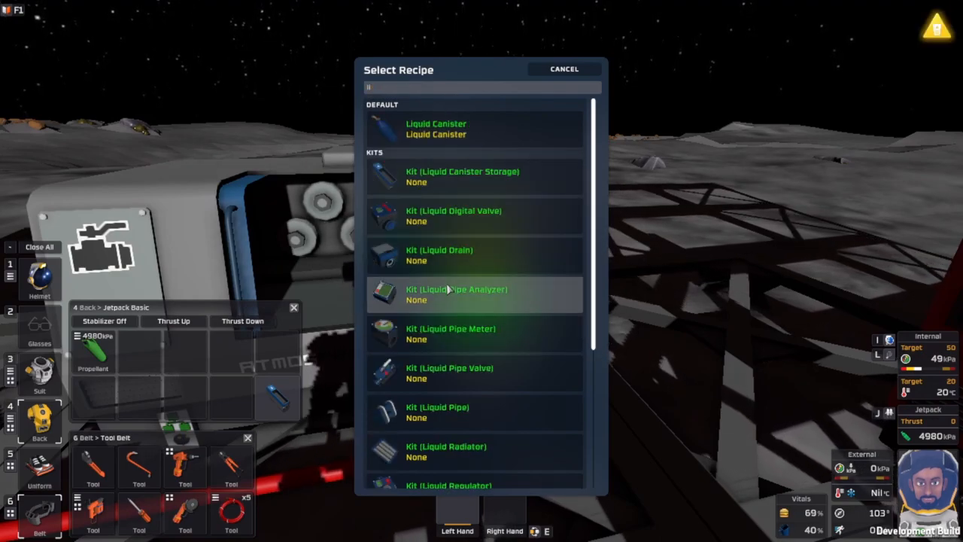
mouse_move(444, 412)
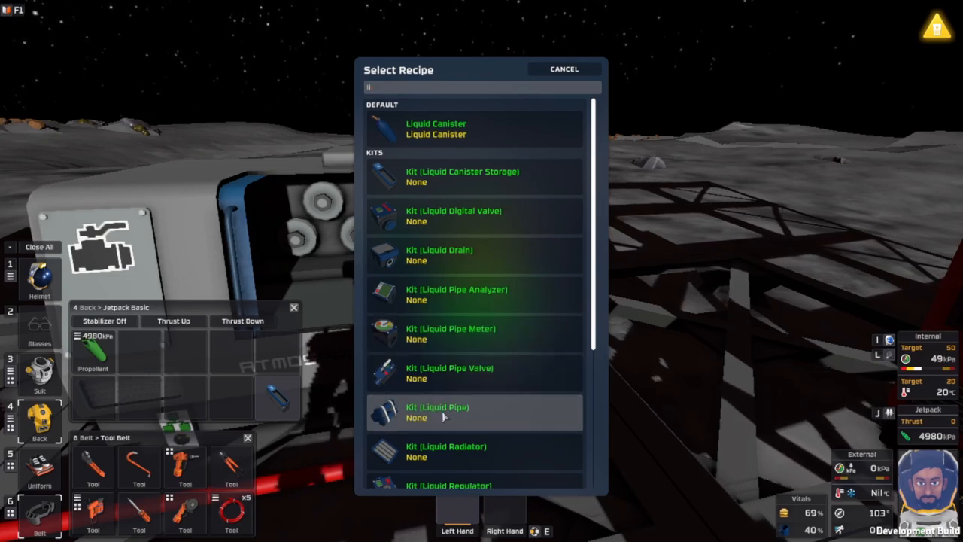
scroll("down", 3)
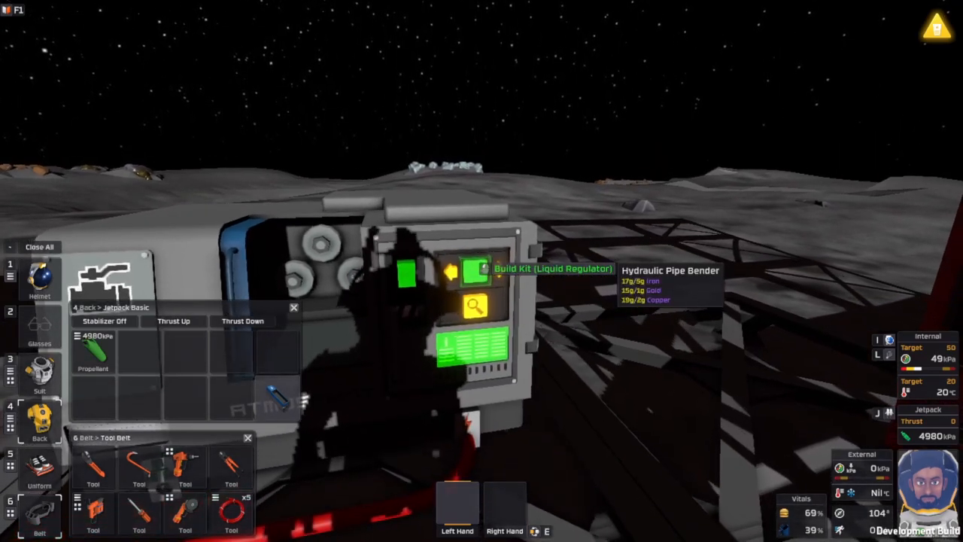
left_click(472, 271)
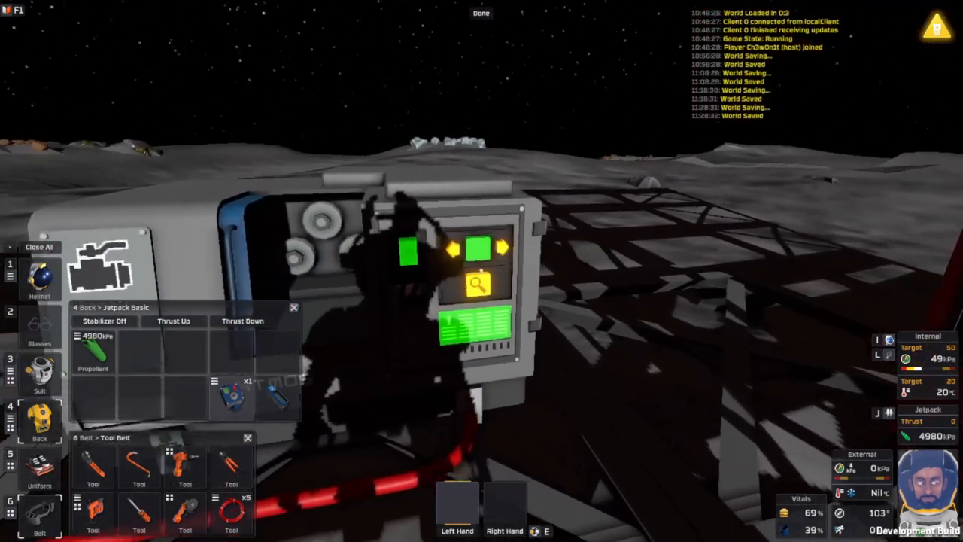
Switch the pipe bender's recipe to Kit (Liquid Pipe) and start making one.
left_click(480, 284)
type("li")
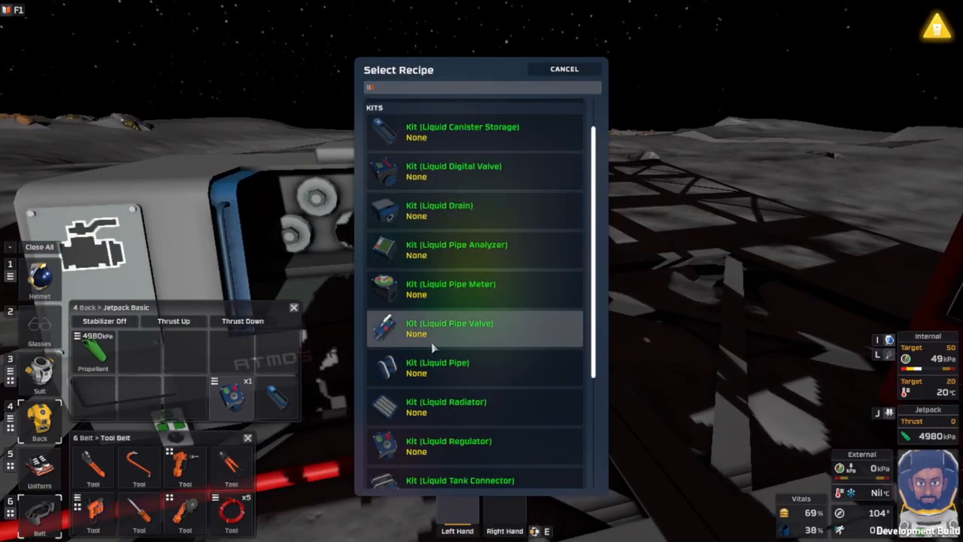
left_click(437, 367)
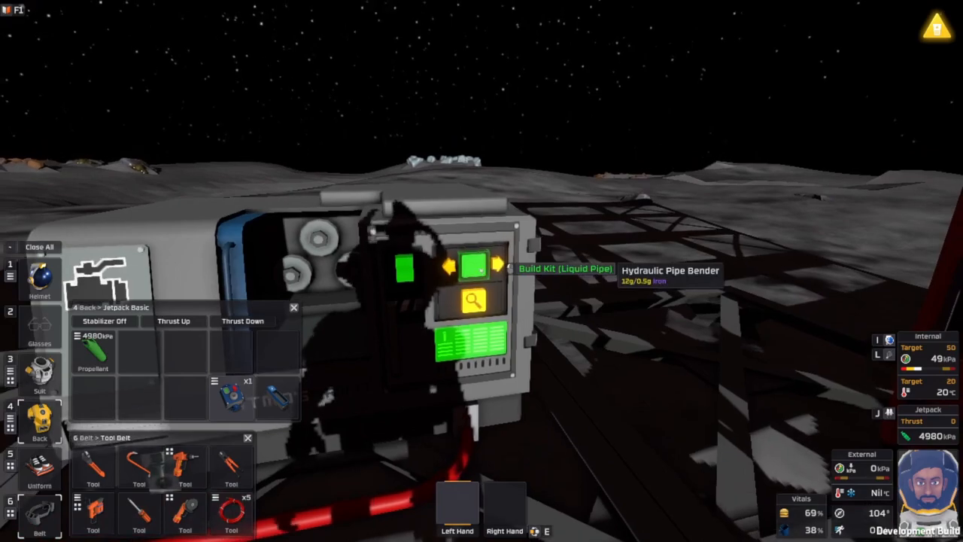
left_click(474, 265)
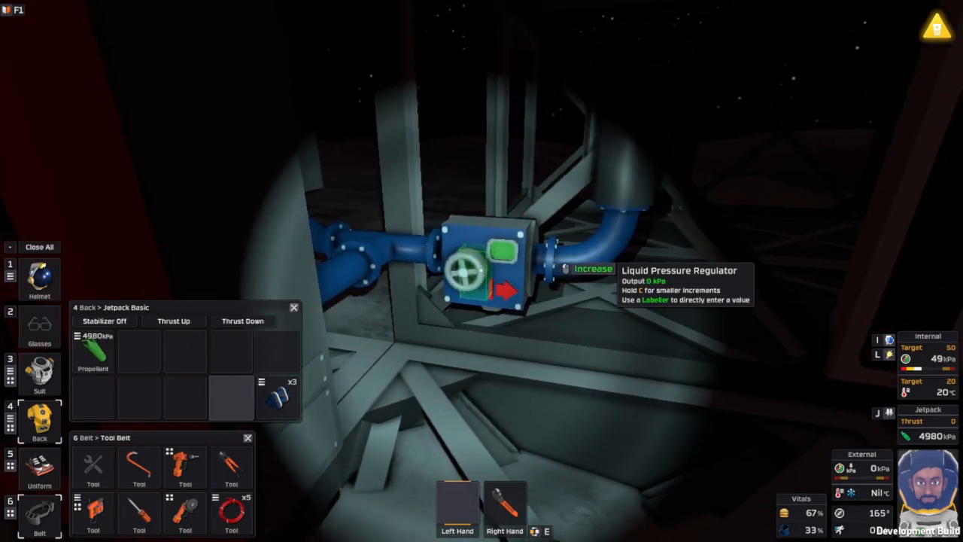
Raise the liquid pressure regulator's output from 0 kPa to about 14 kPa.
left_click(593, 268)
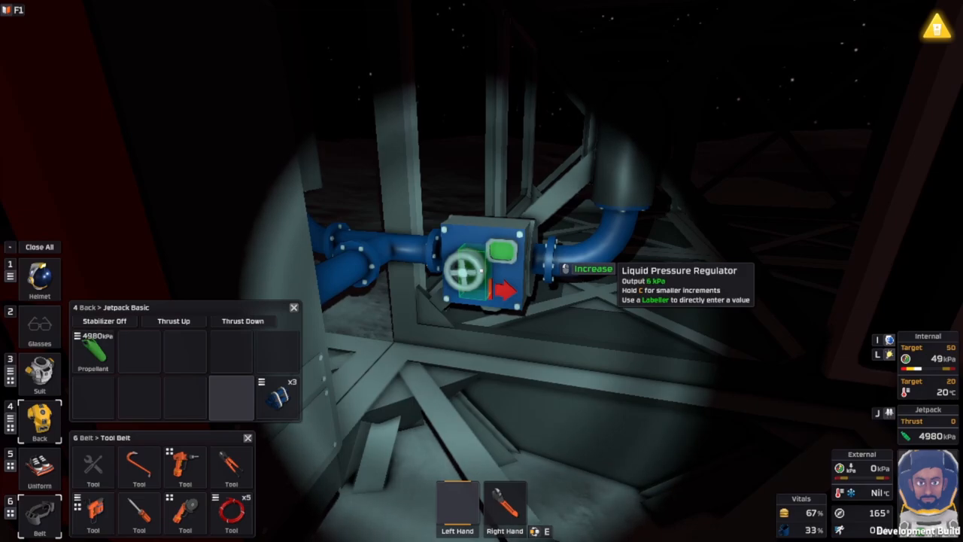
left_click(593, 269)
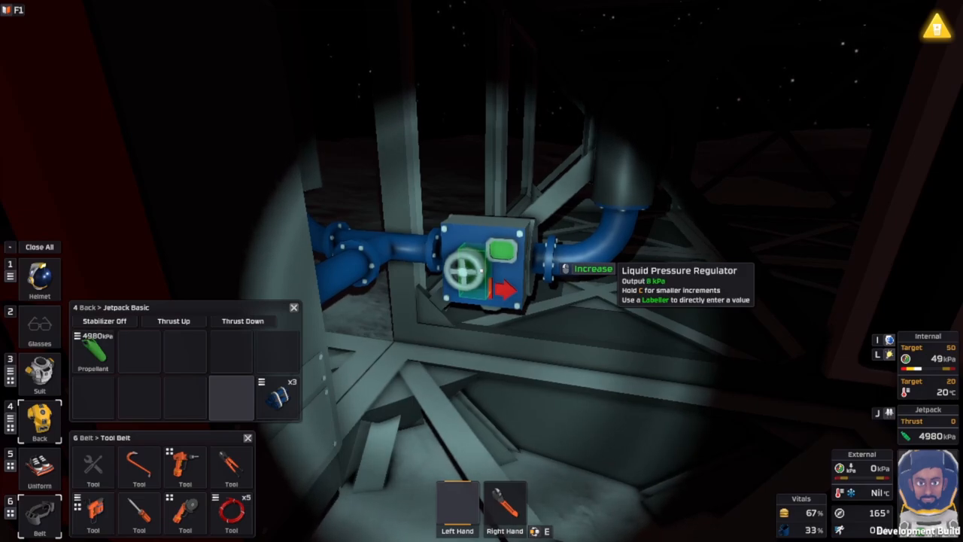
left_click(593, 269)
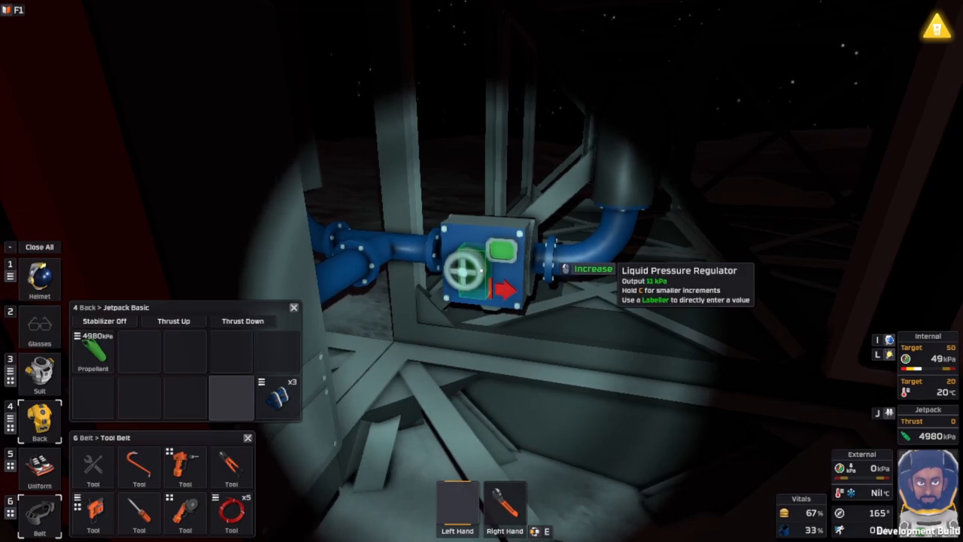
left_click(593, 268)
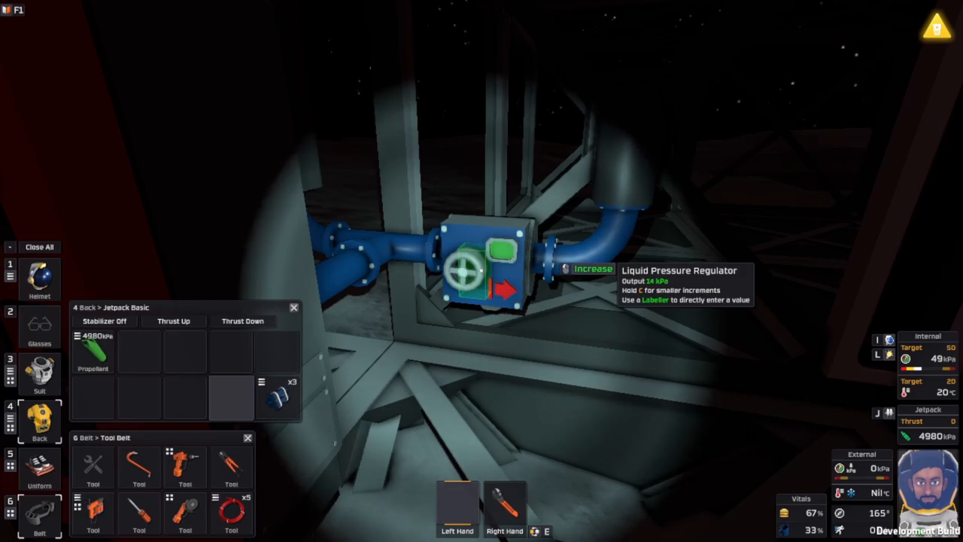
left_click(594, 268)
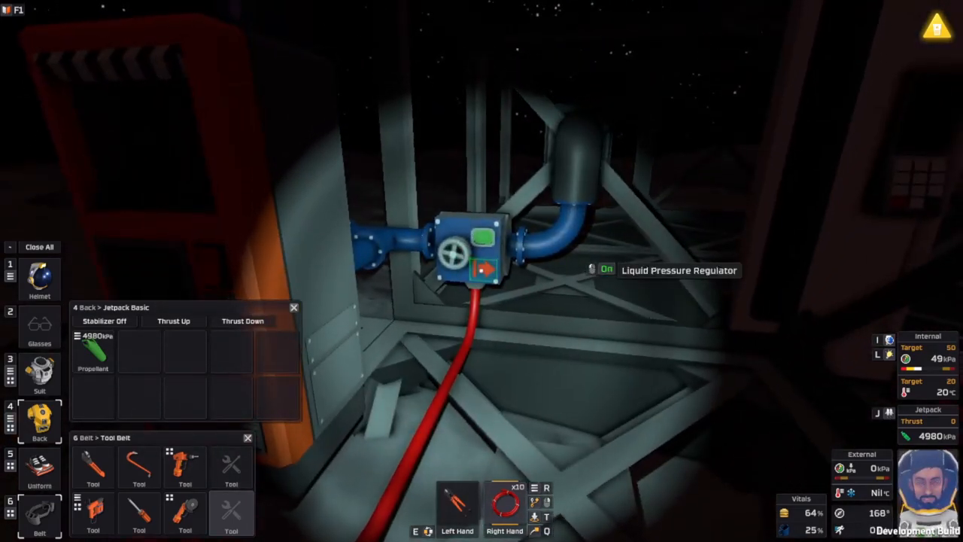
Switch the liquid pressure regulator on.
left_click(485, 268)
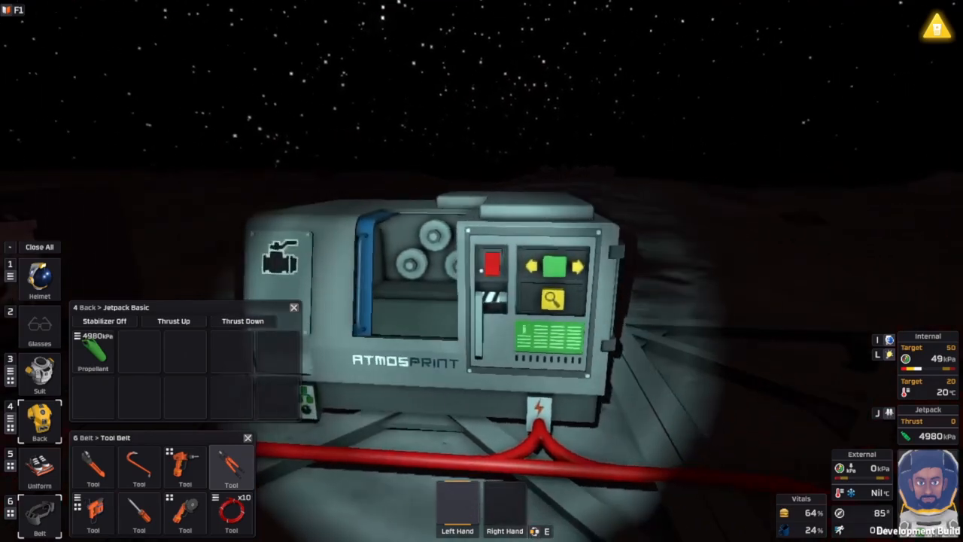
Filter the Hydraulic Pipe Bender's recipe list by 'p', then reopen it and pick a recipe.
left_click(551, 299)
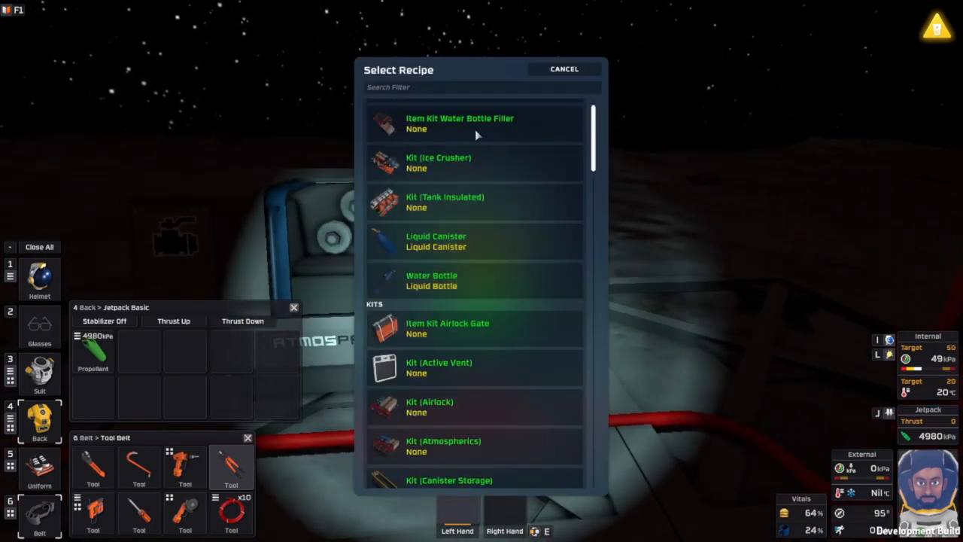
type("p")
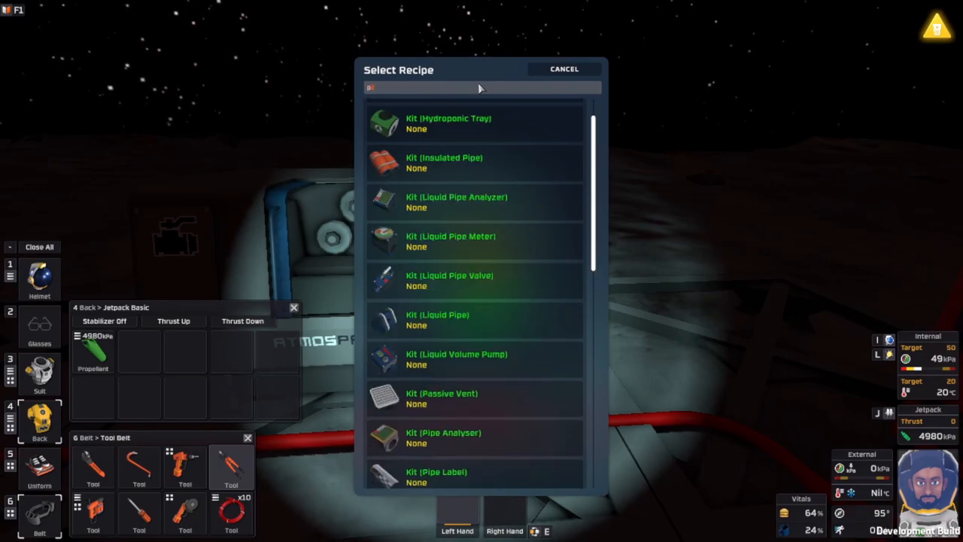
left_click(563, 69)
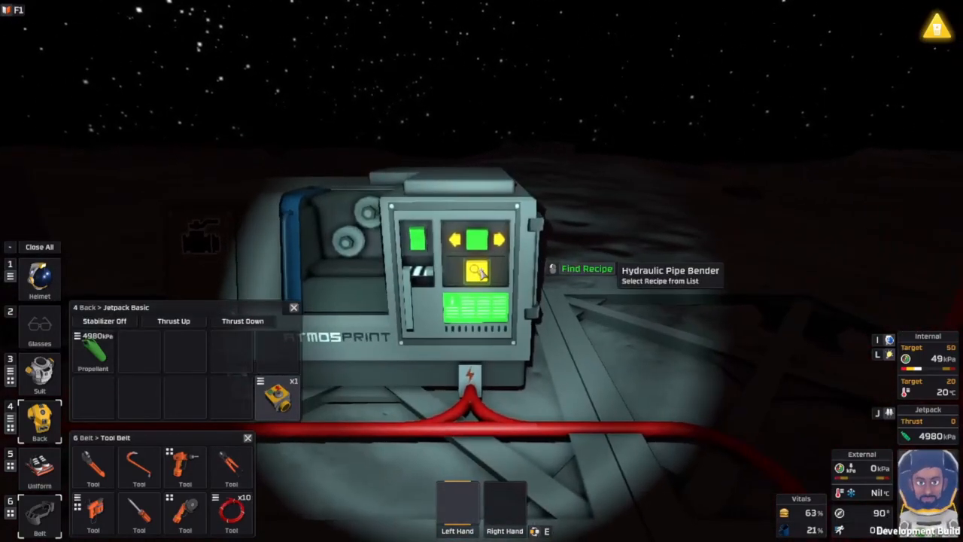
left_click(587, 268)
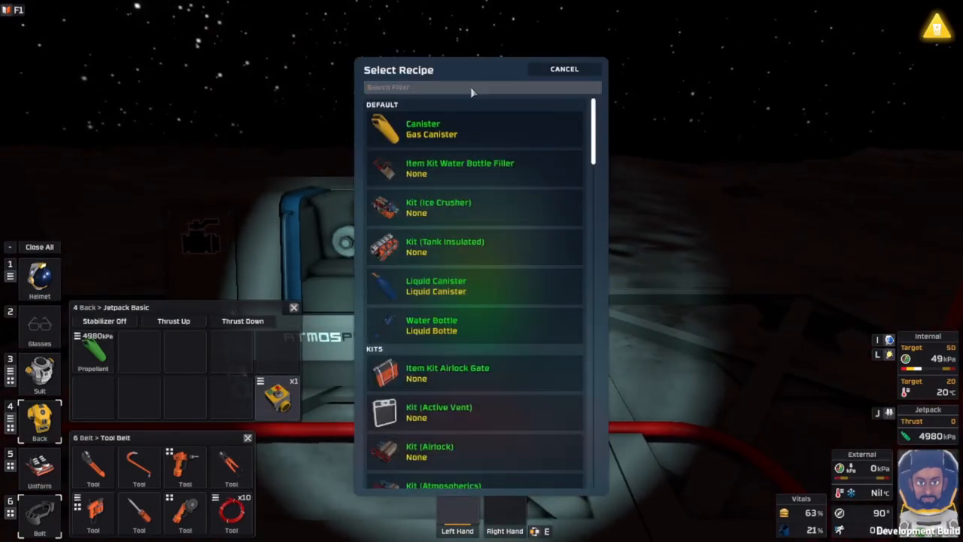
left_click(563, 69)
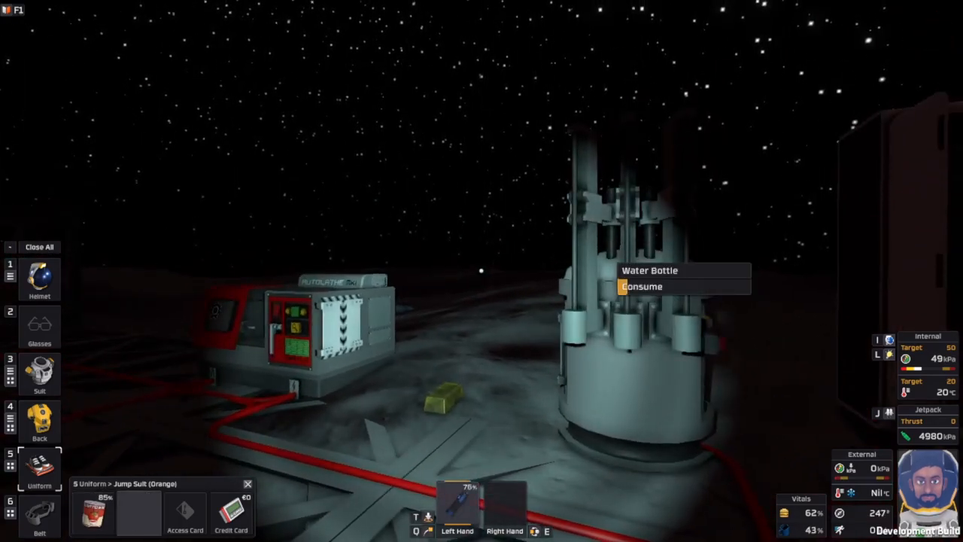
Drink the Water Bottle held in the left hand.
left_click(641, 287)
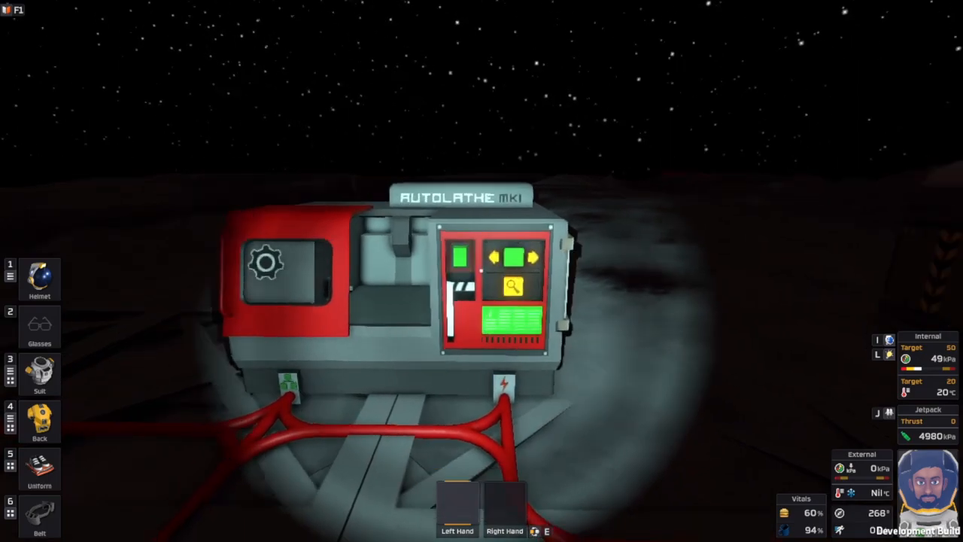
Filter the Autolathe's recipes by 'sh' and select Iron Sheets.
left_click(511, 286)
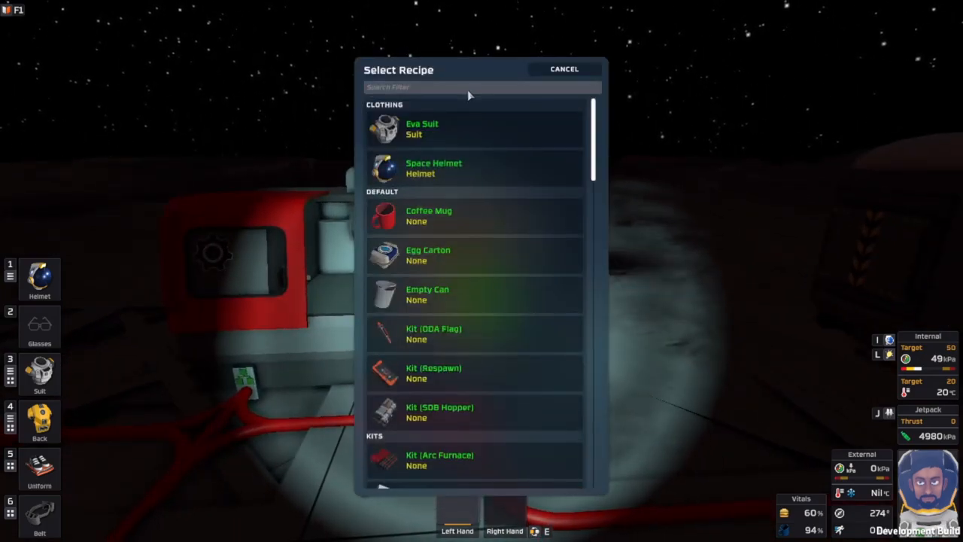
type("sh")
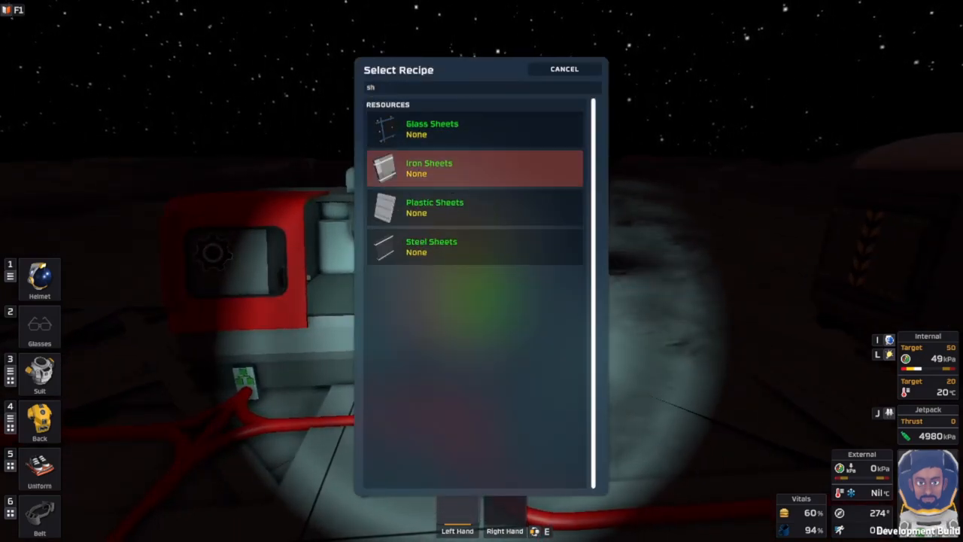
left_click(429, 168)
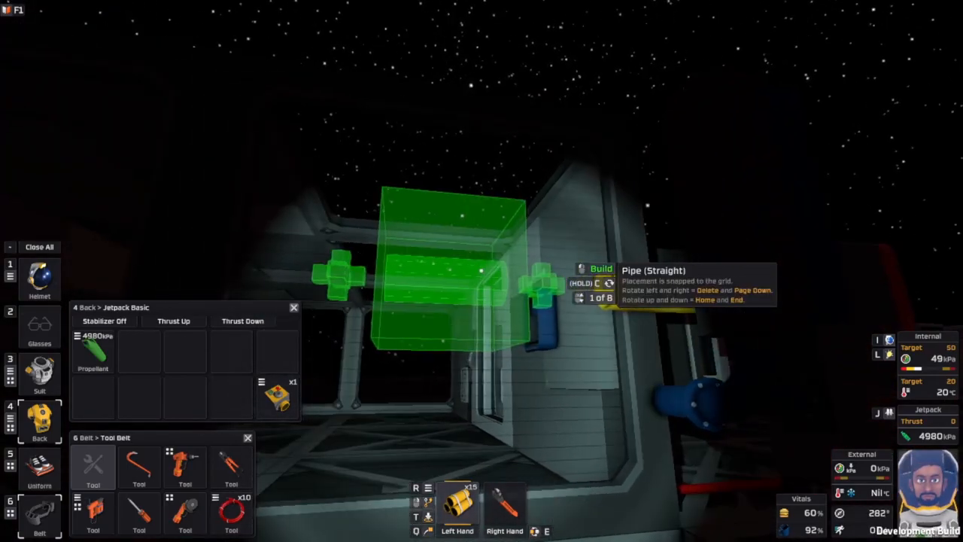
Scroll to the straight pipe and line its build ghost up beside the blue pipe.
scroll("down", 3)
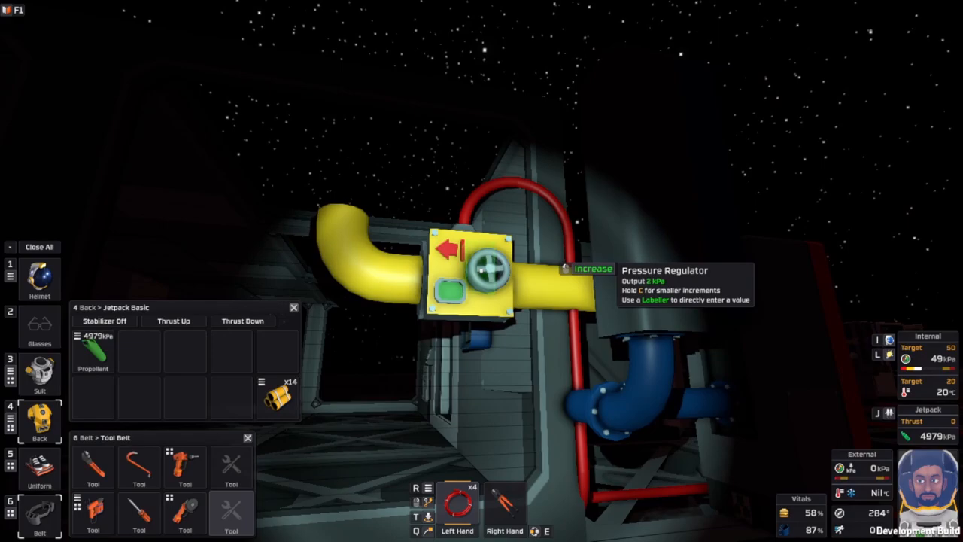
Raise the yellow-pipe Pressure Regulator output from 2 kPa to 13 kPa.
left_click(593, 268)
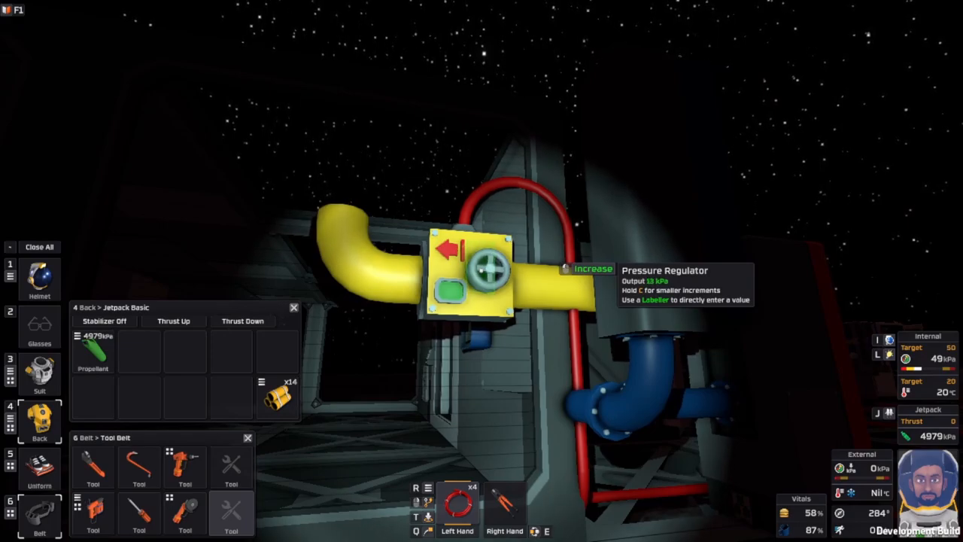
left_click(593, 269)
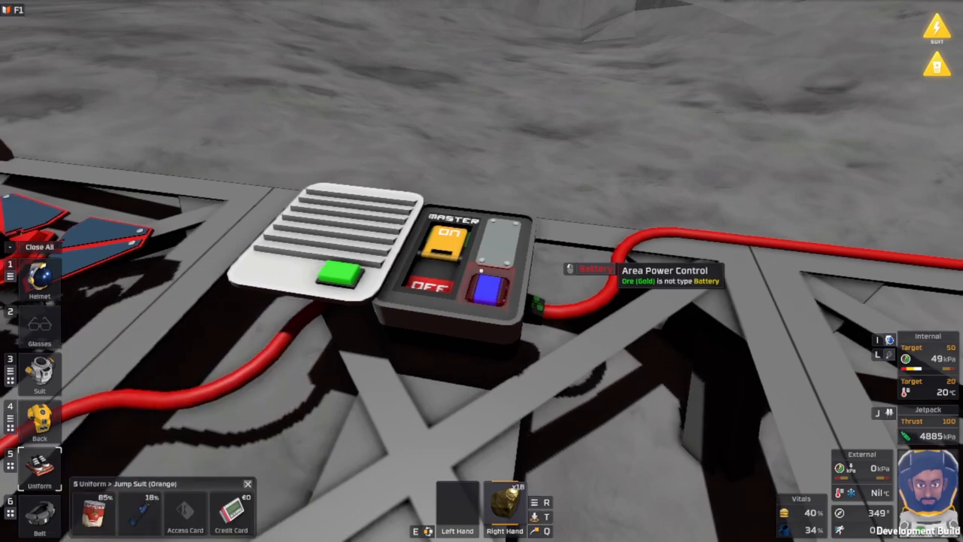
left_click(39, 377)
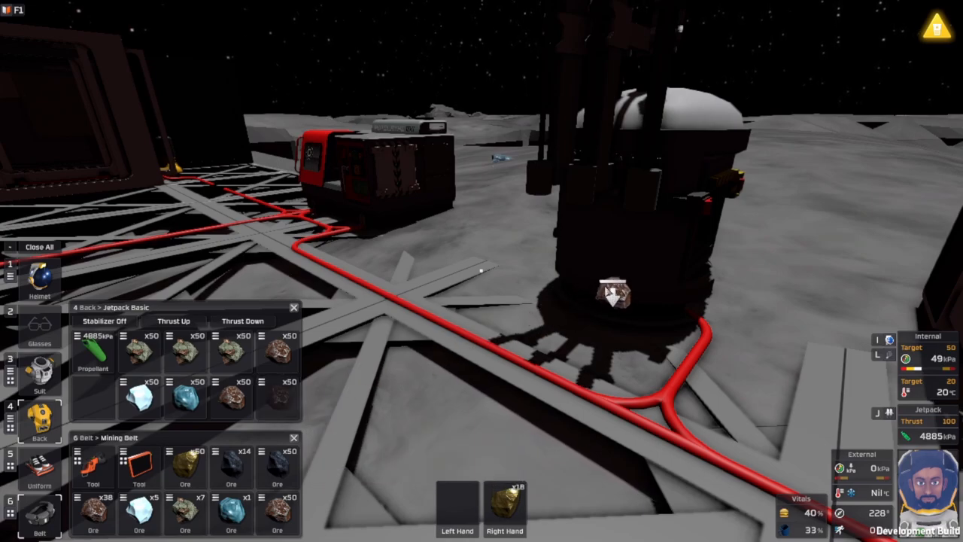
mouse_move(711, 214)
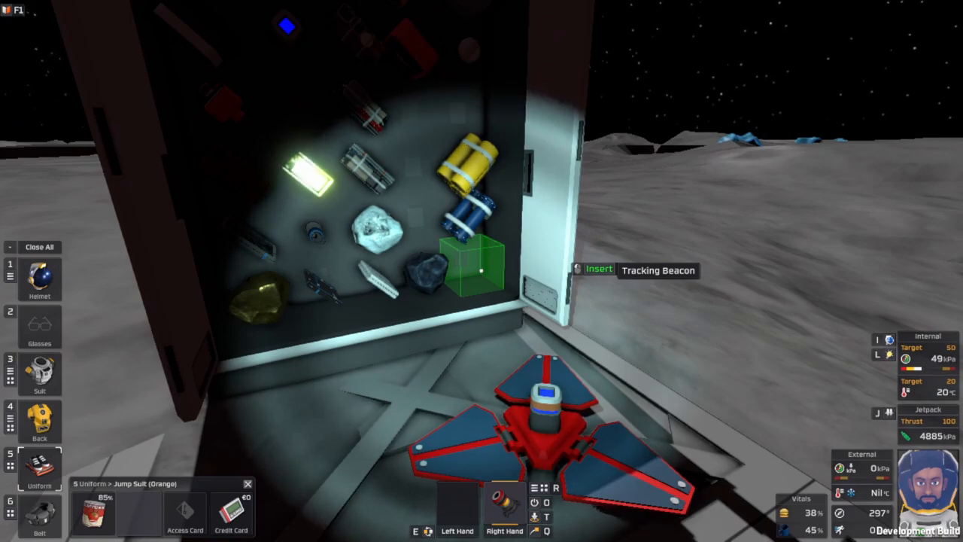
Open the storage locker door to show its stored items.
left_click(471, 263)
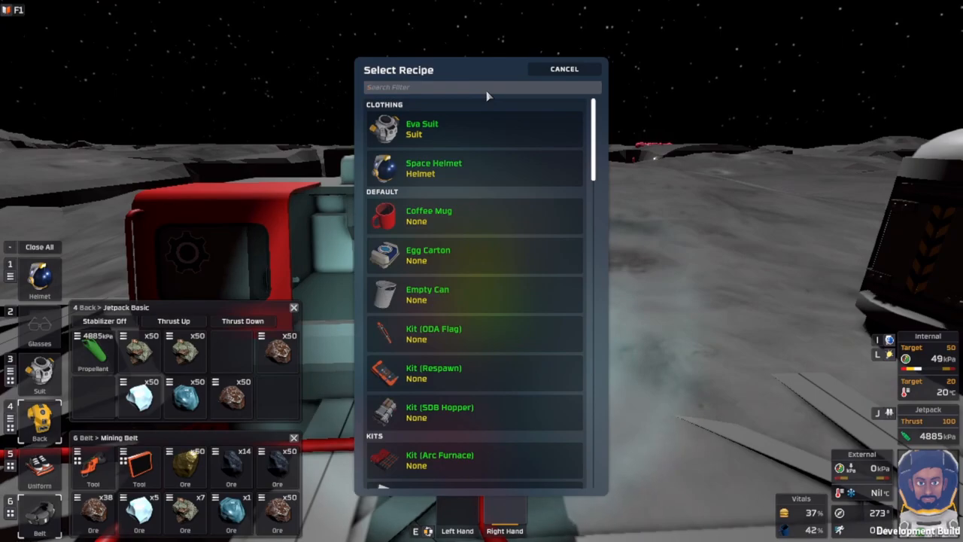
Search the fabricator recipes for 'loc' and select Kit (Locker).
type("loc")
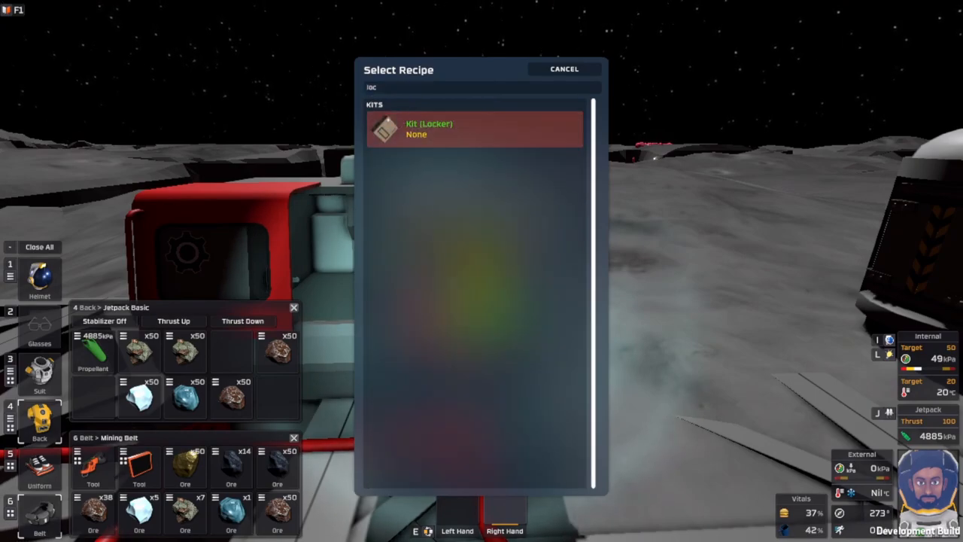
left_click(474, 128)
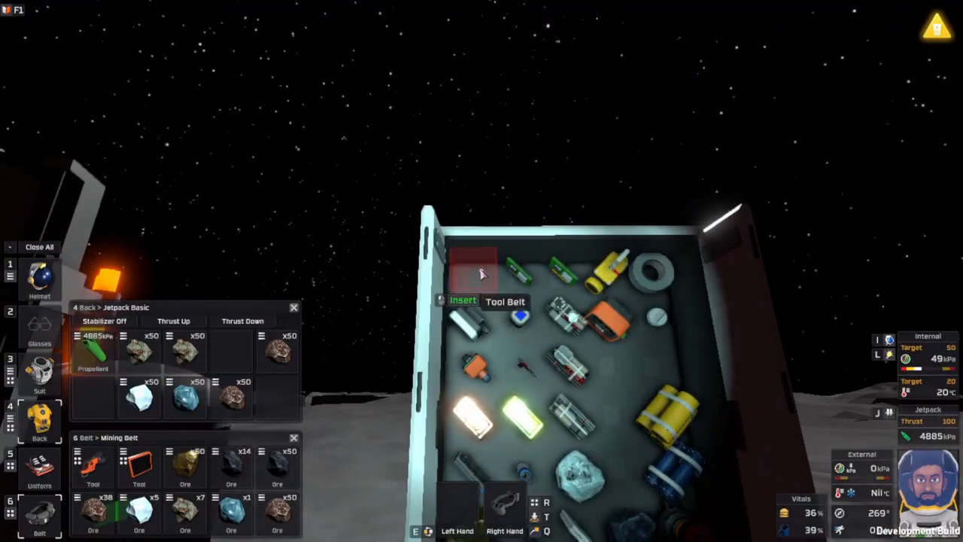
mouse_move(610, 278)
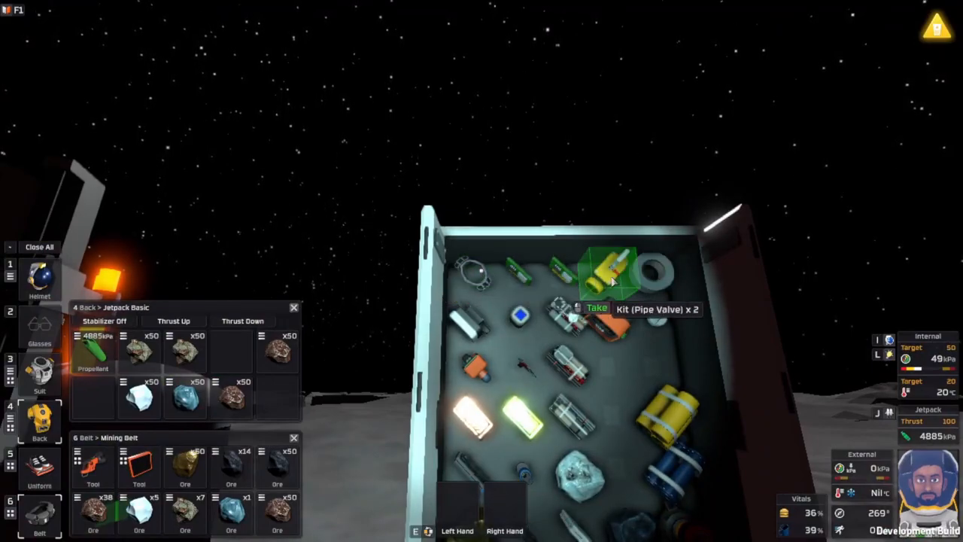
Take the two Kit (Pipe Valve) and the duct tape from the locker.
left_click(610, 270)
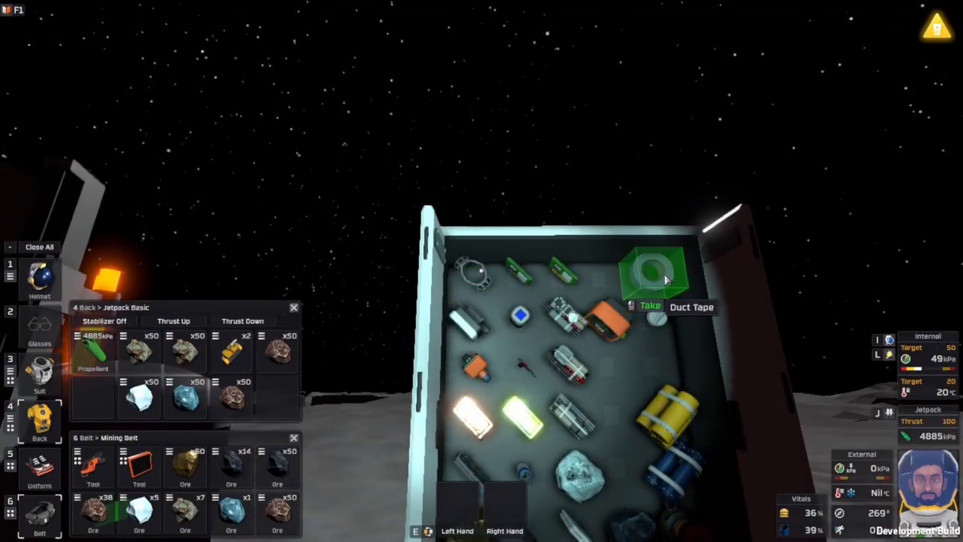
mouse_move(474, 316)
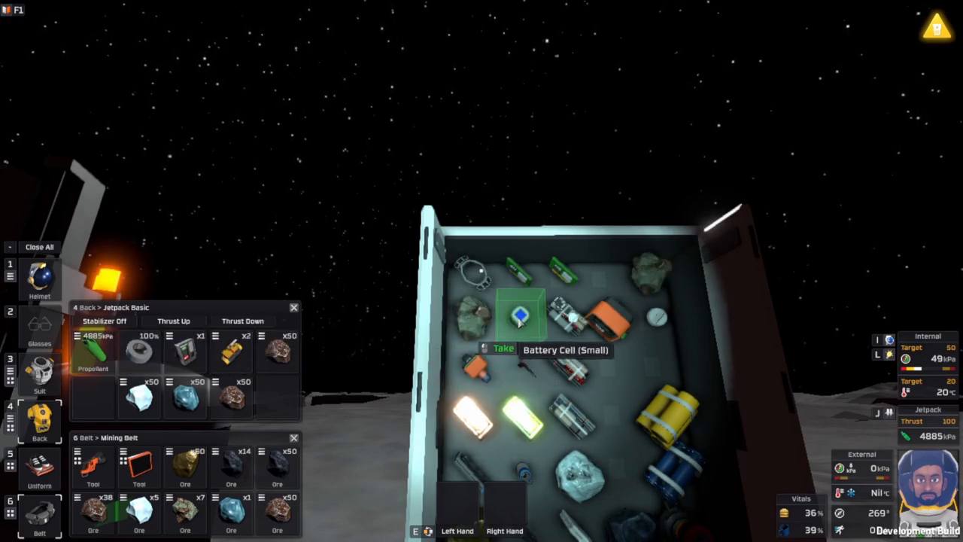
left_click(520, 315)
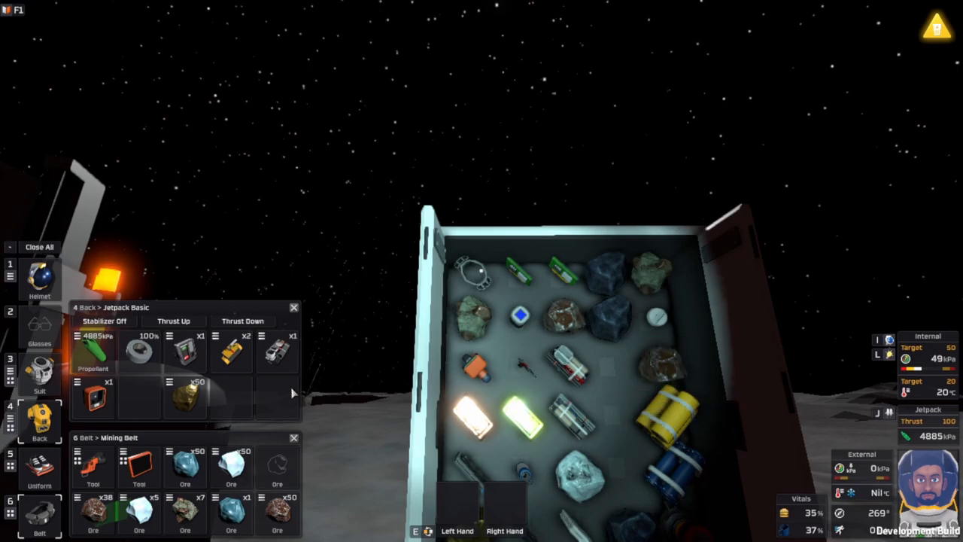
mouse_move(575, 369)
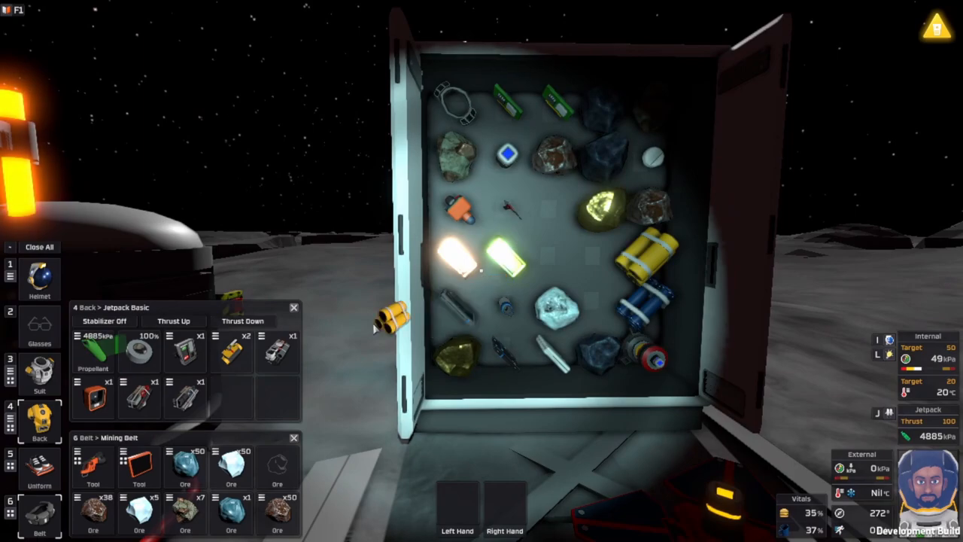
Move the yellow item stack into the backpack and sort belt ores into the locker.
left_click_drag(392, 324, 647, 309)
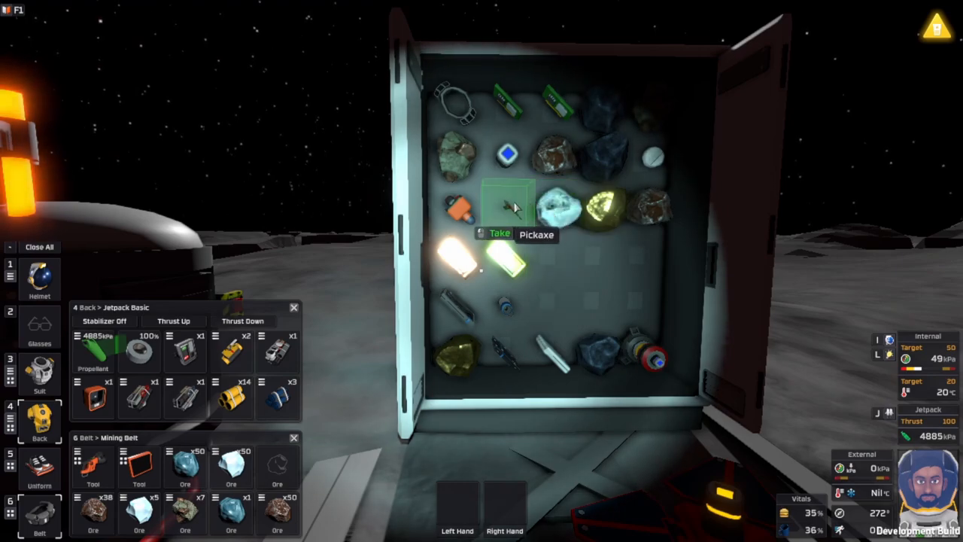
mouse_move(557, 207)
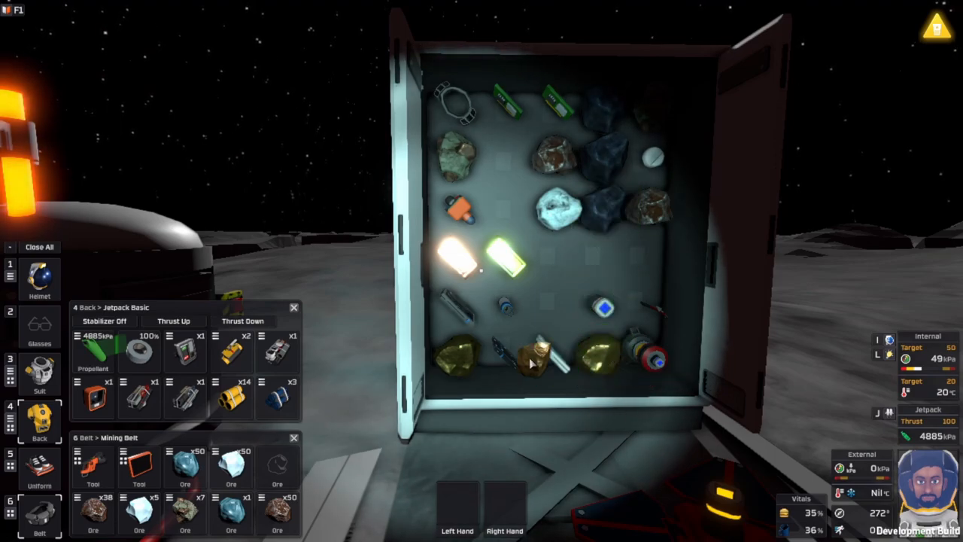
mouse_move(553, 354)
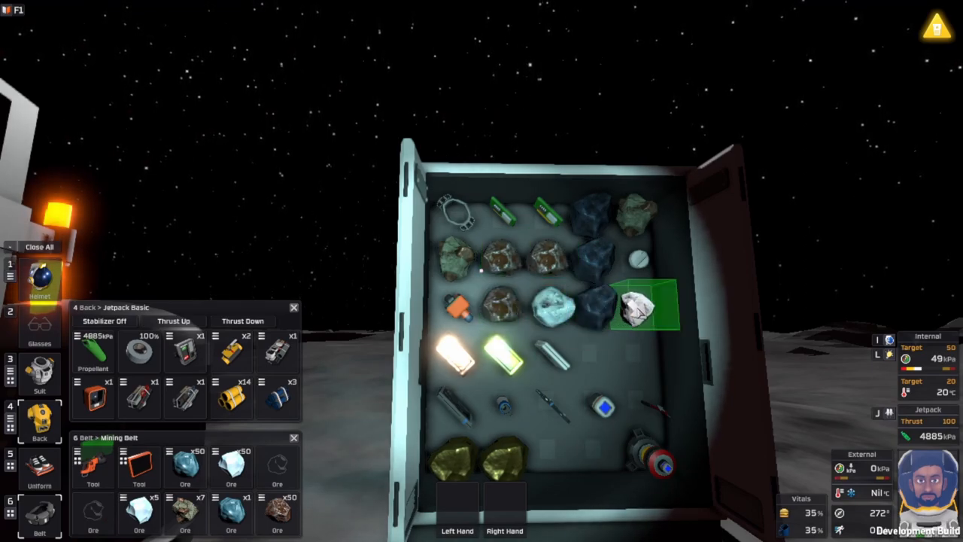
mouse_move(455, 260)
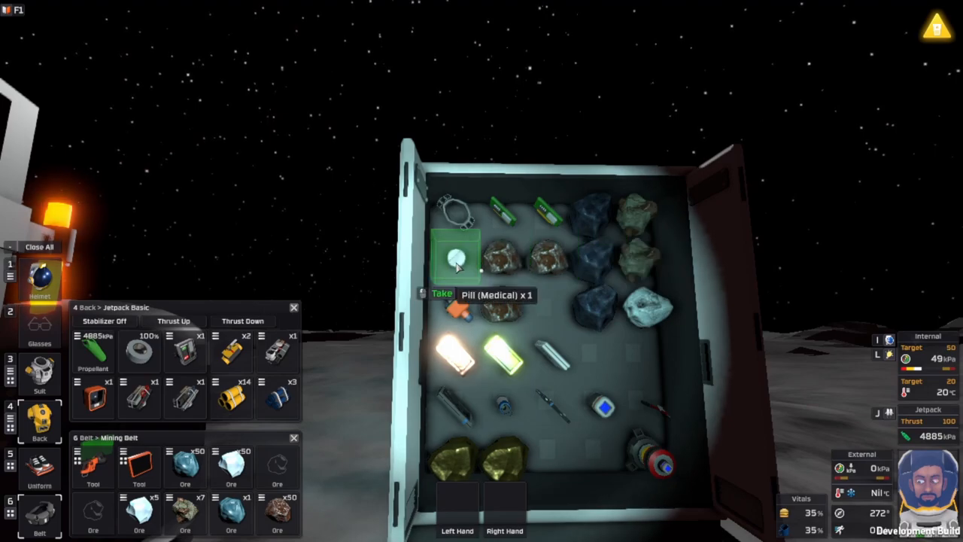
left_click(455, 256)
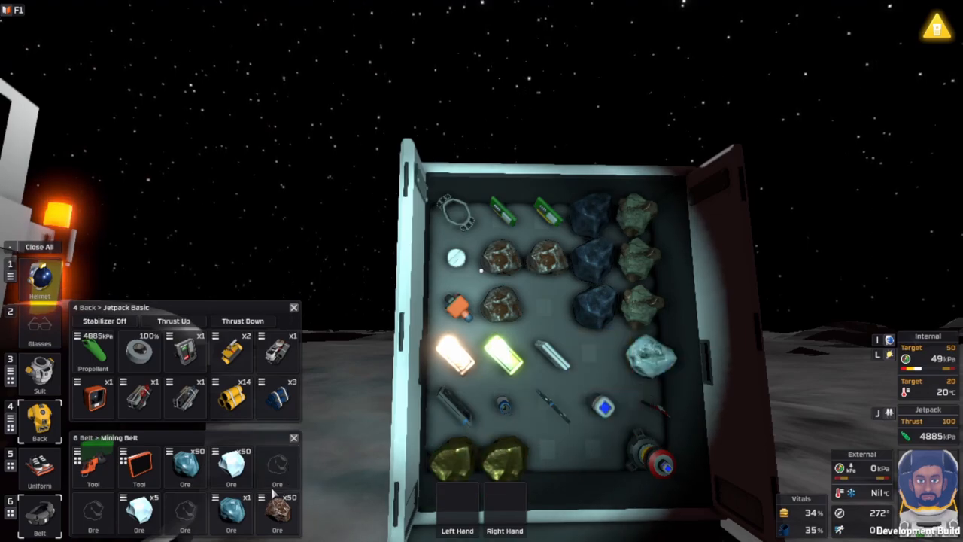
mouse_move(276, 512)
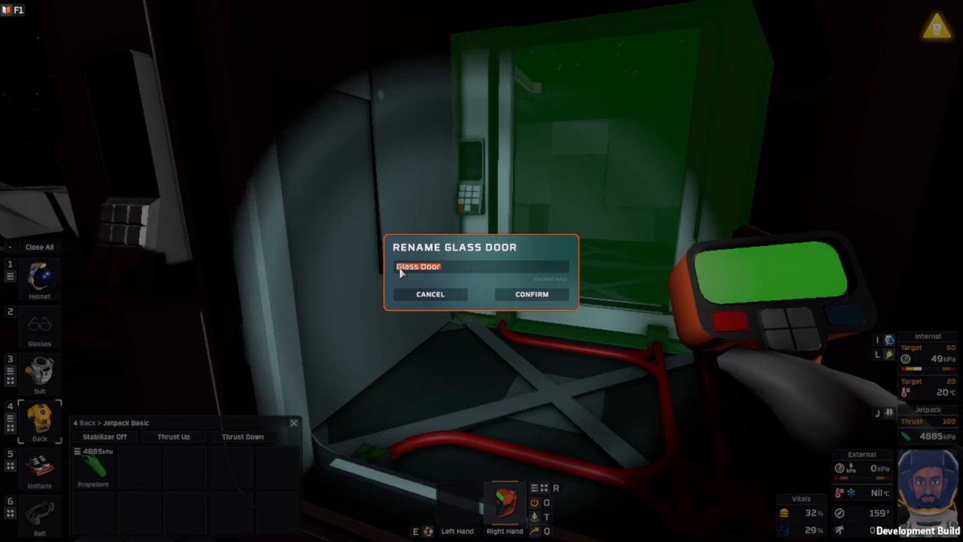
Name the airlock glass door 'InDoor' and confirm the rename.
type("InDoor")
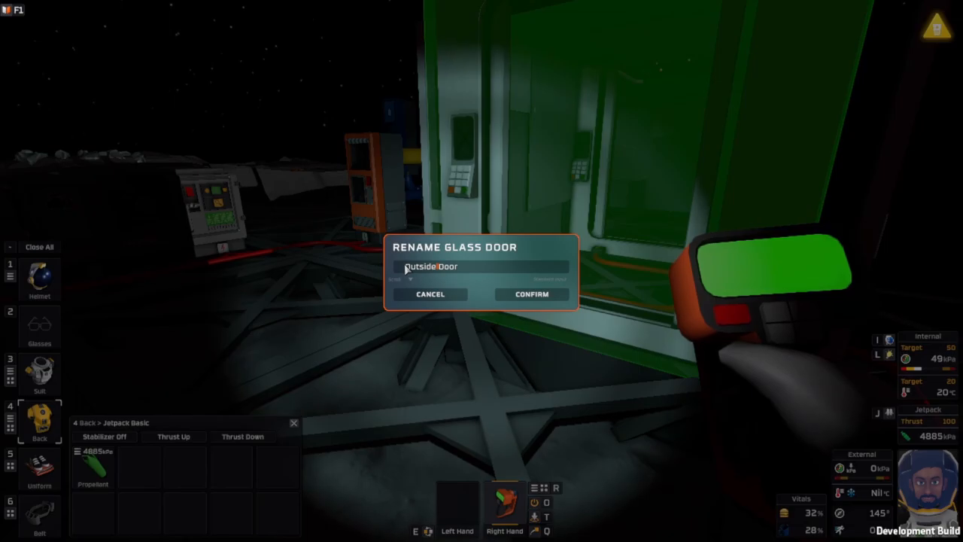
left_click(531, 295)
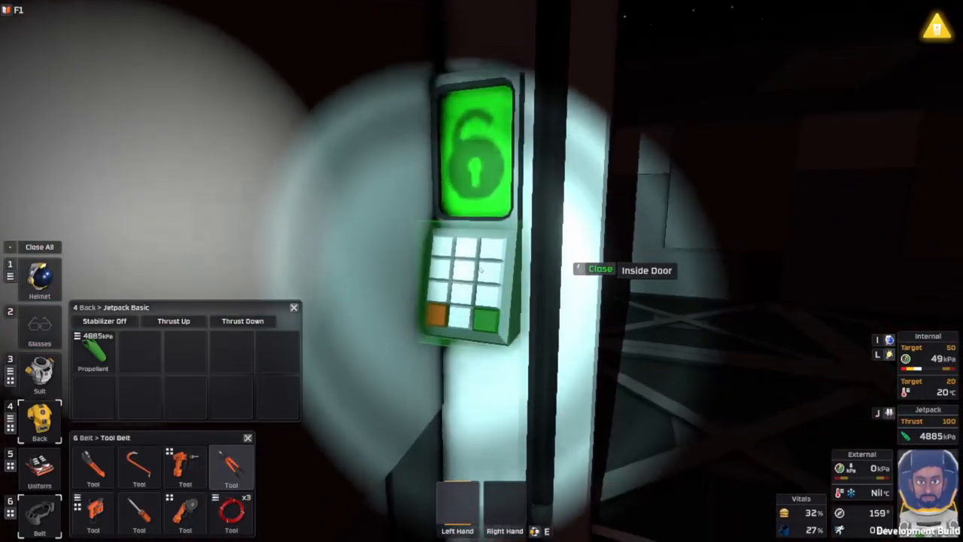
Close the airlock door labelled Inside Door from its keypad.
left_click(600, 269)
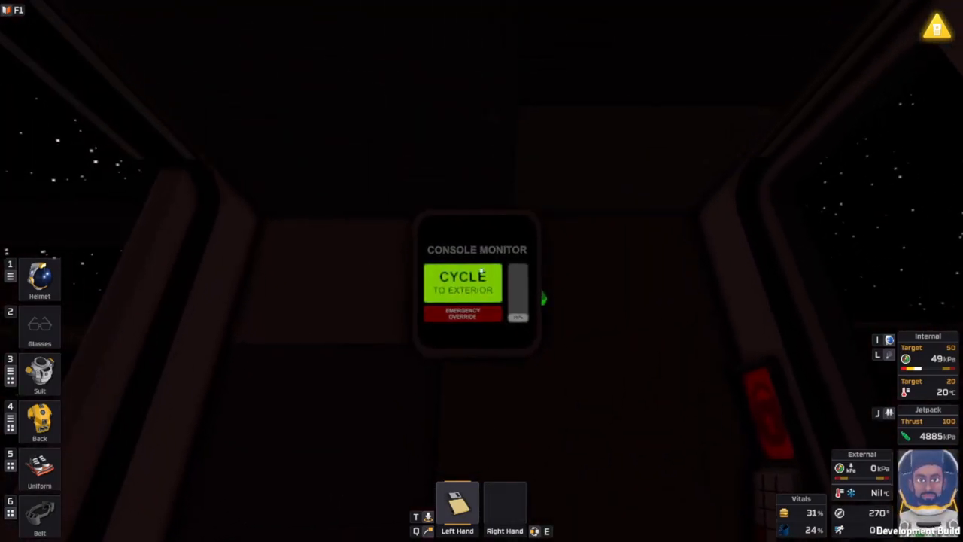
Trigger CYCLE TO EXTERIOR on the airlock console monitor.
left_click(461, 282)
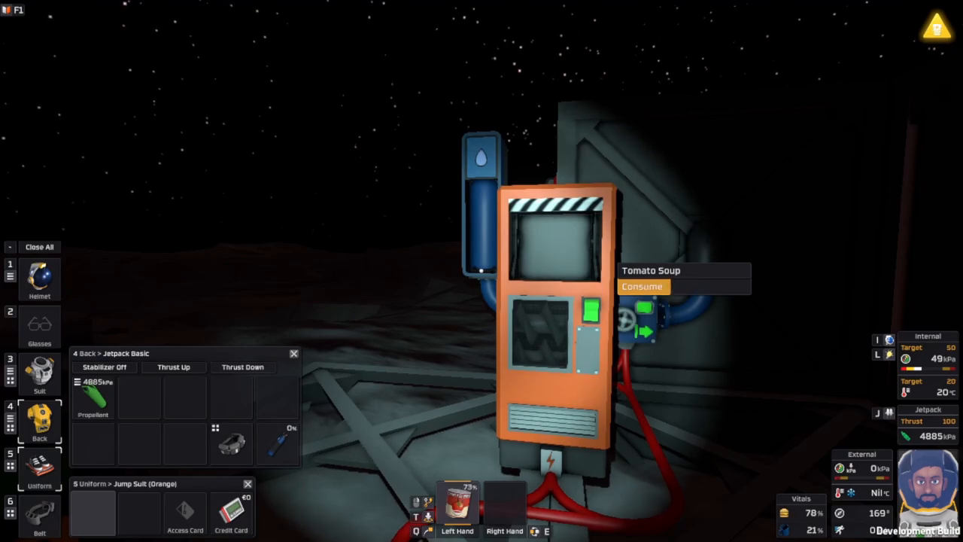
Consume the Tomato Soup can, raising food to about 78%.
left_click(642, 287)
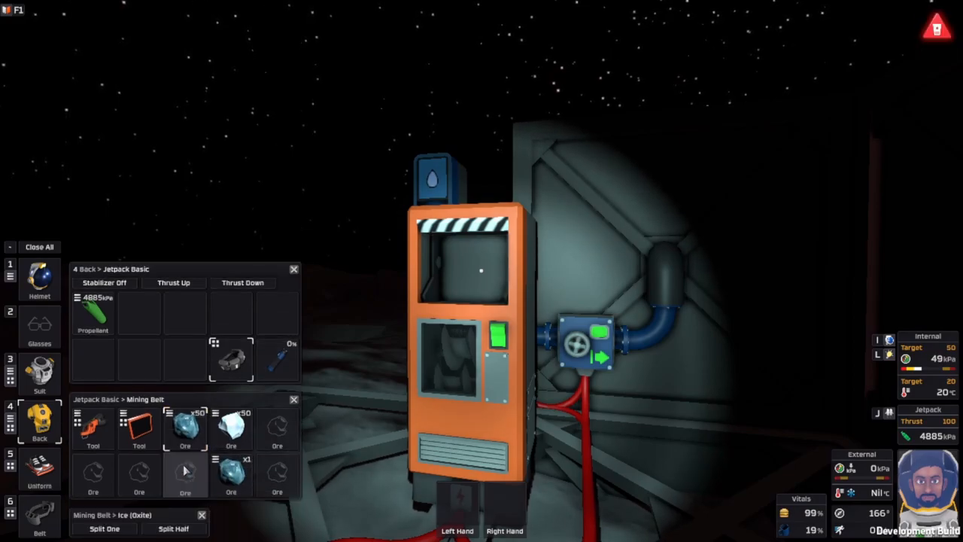
Split single pieces off the Oxite and water ice stacks in the mining belt.
left_click(104, 528)
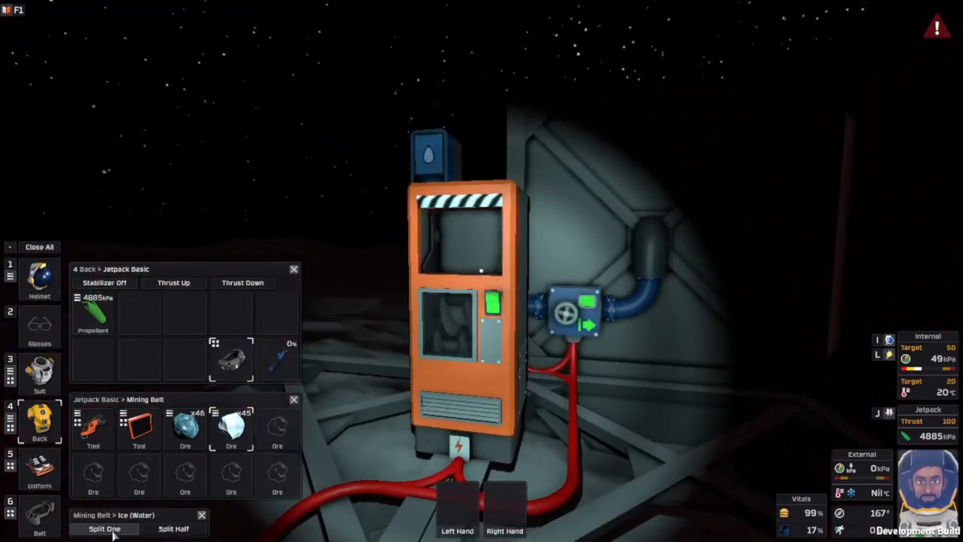
left_click(104, 528)
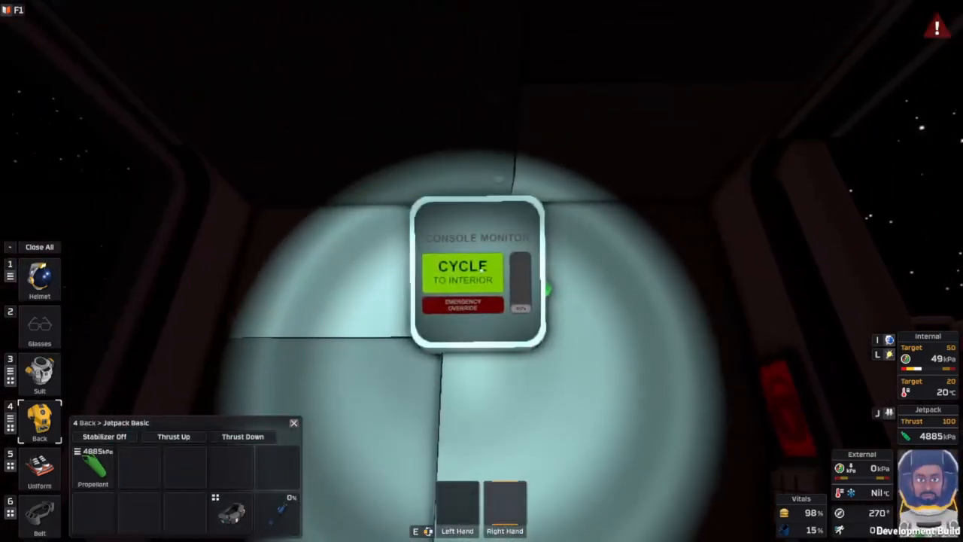
Start the airlock cycling back to the interior from the console monitor.
left_click(463, 267)
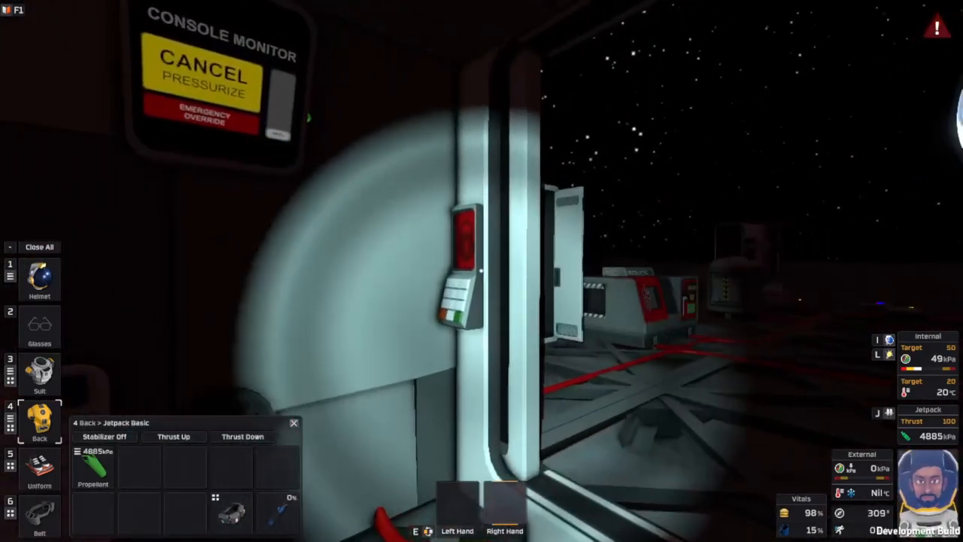
mouse_move(482, 271)
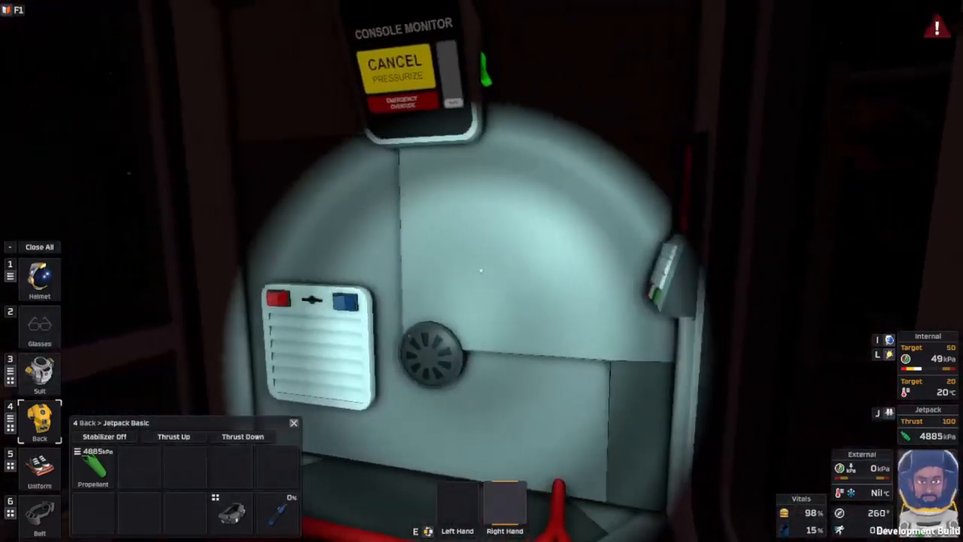